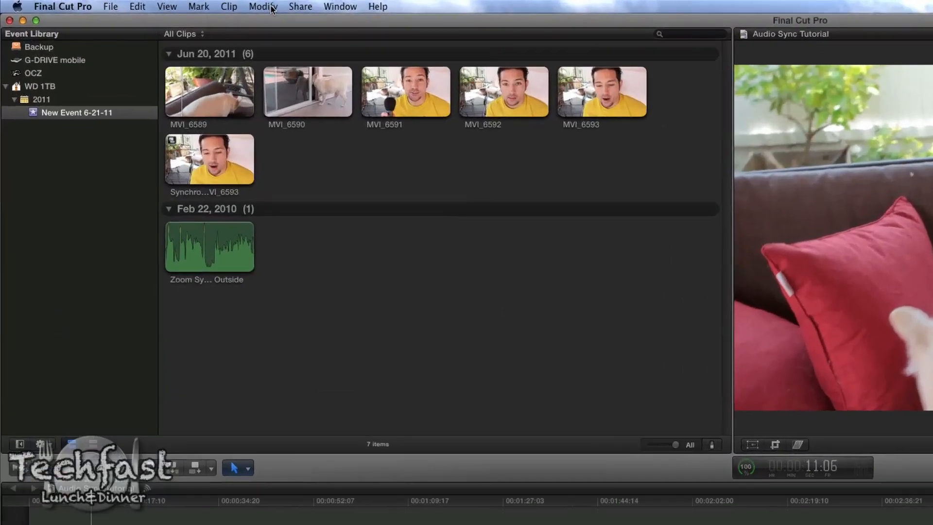
# - Export the Audio Sync Tutorial project as a QuickTime movie with the H.264 codec
pyautogui.click(263, 7)
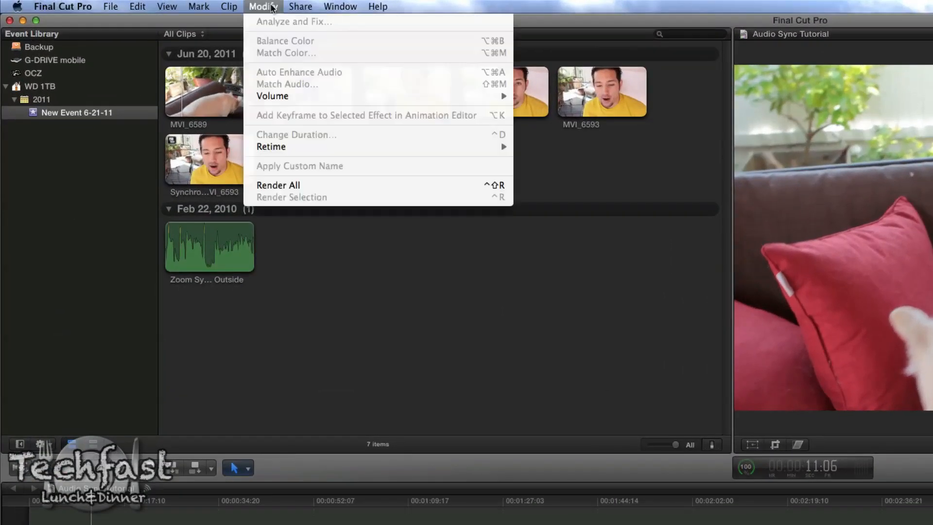
pyautogui.click(300, 6)
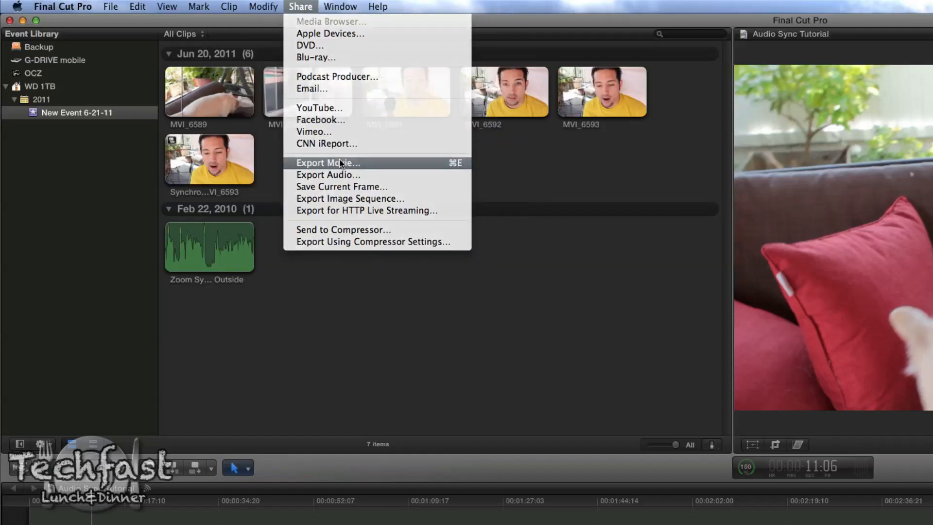
pyautogui.click(328, 162)
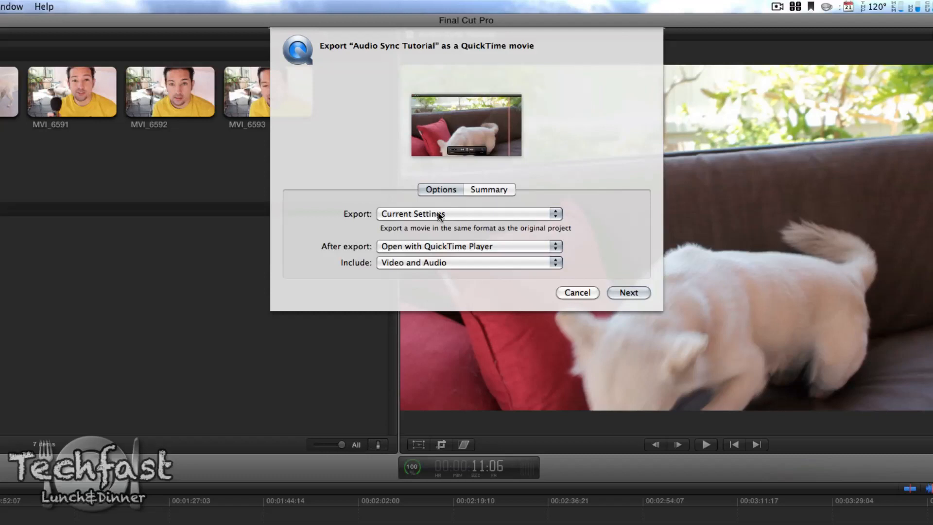
pyautogui.click(469, 214)
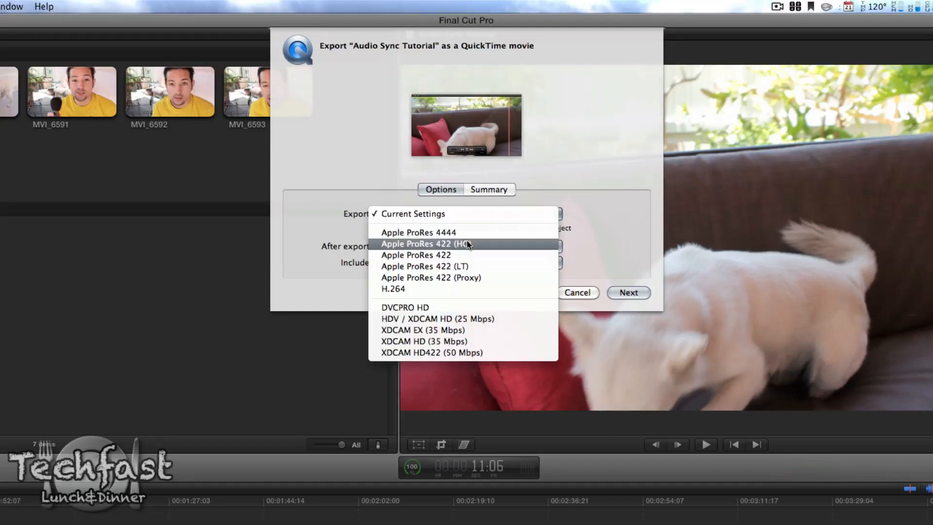
pyautogui.moveTo(415, 255)
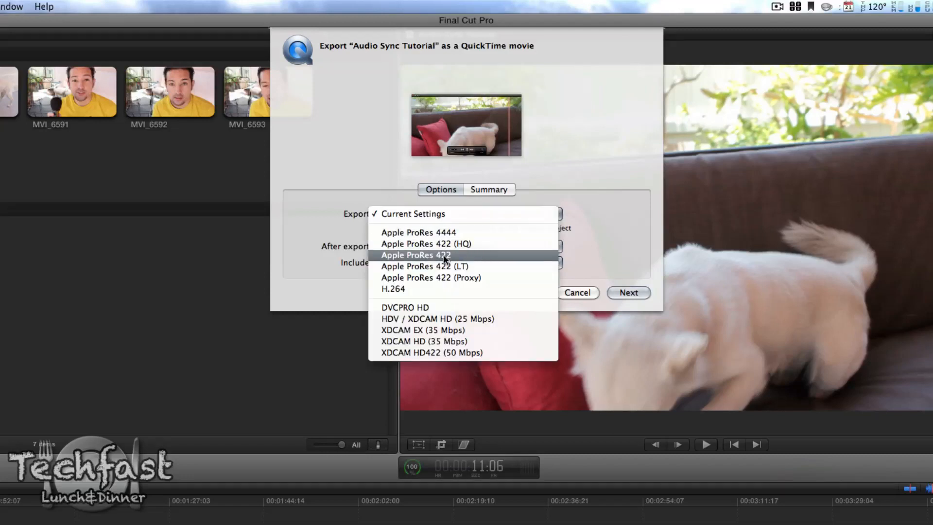
pyautogui.moveTo(425, 277)
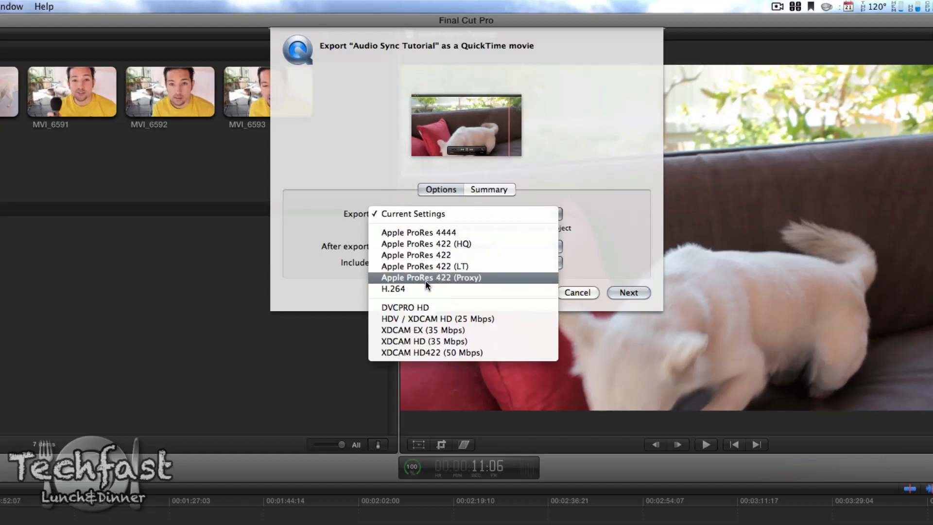
pyautogui.click(393, 289)
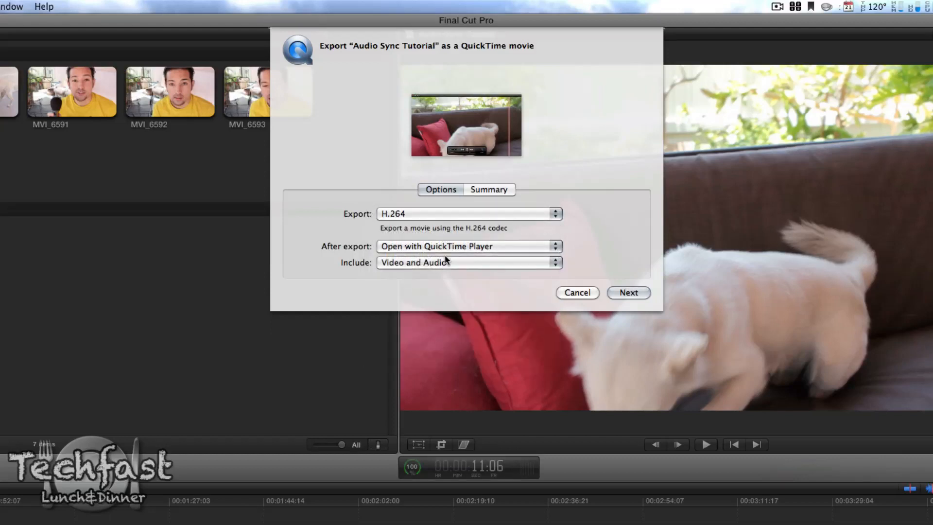
pyautogui.moveTo(442, 214)
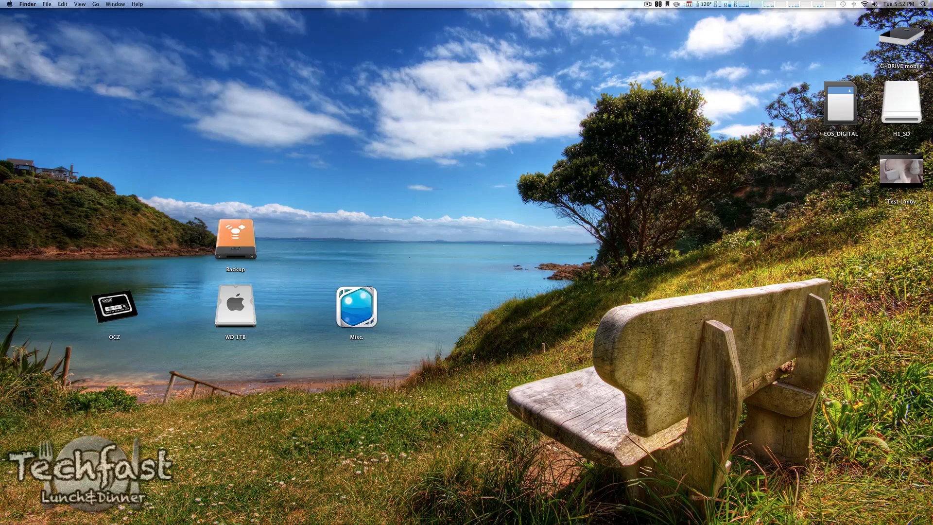
pyautogui.rightClick(900, 170)
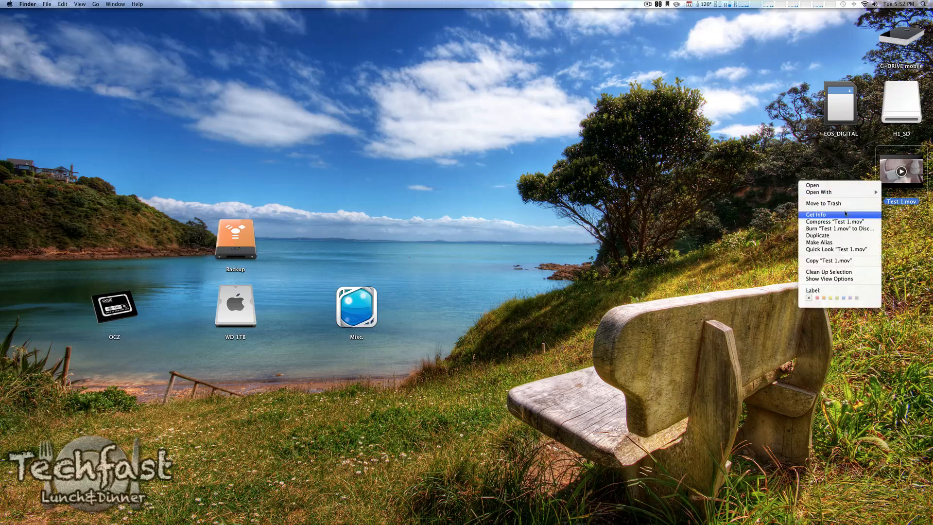
pyautogui.click(815, 214)
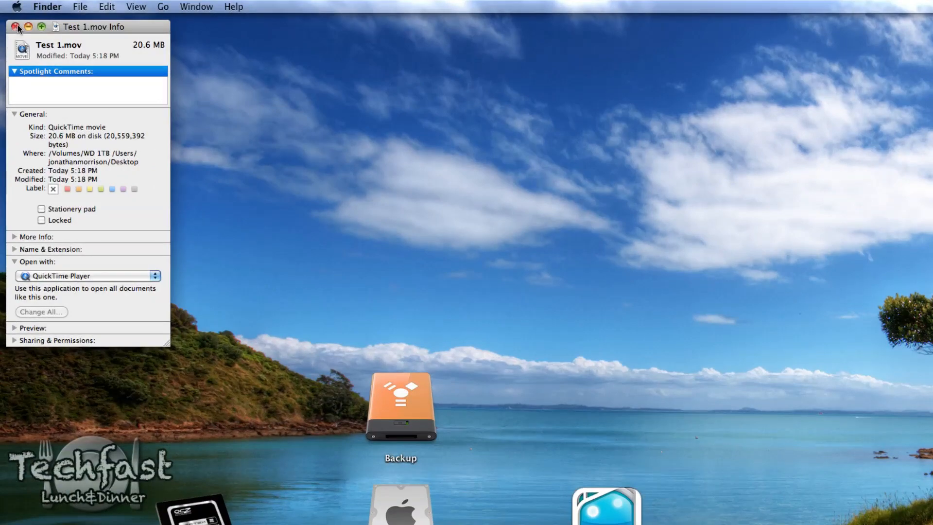
pyautogui.click(16, 27)
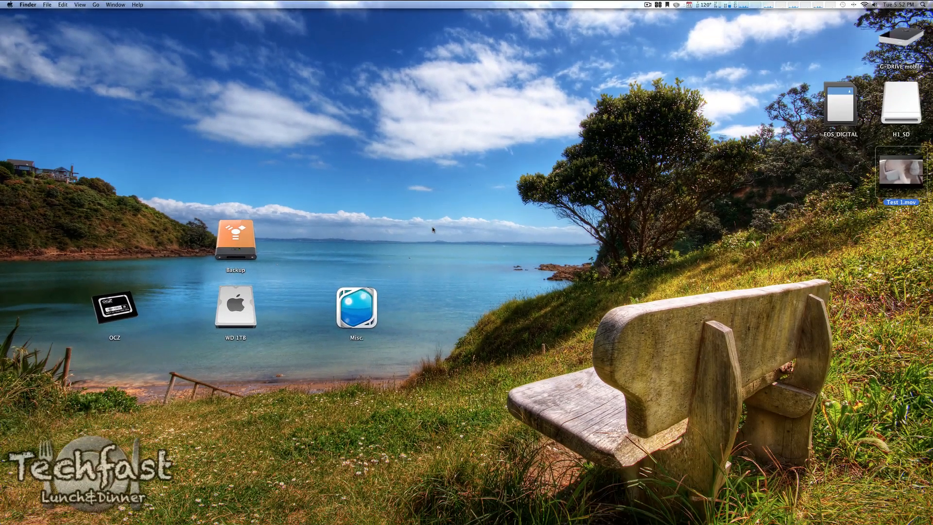
pyautogui.moveTo(463, 256)
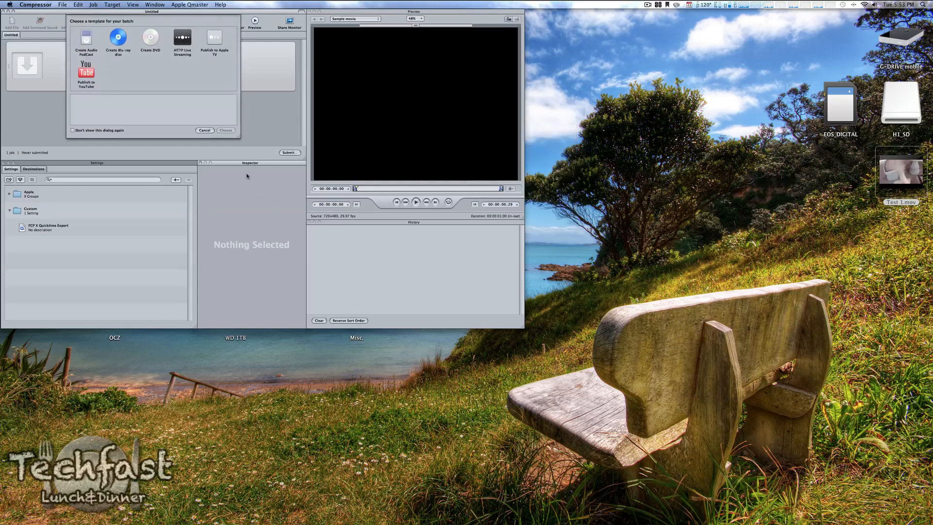
# - Dismiss the template chooser and add a new QuickTime Movie setting in Compressor
pyautogui.click(204, 130)
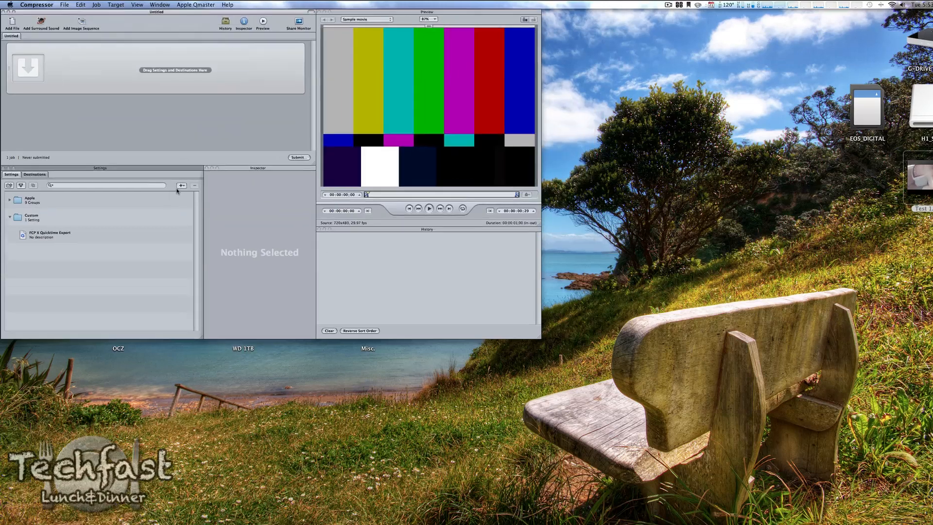
pyautogui.click(317, 323)
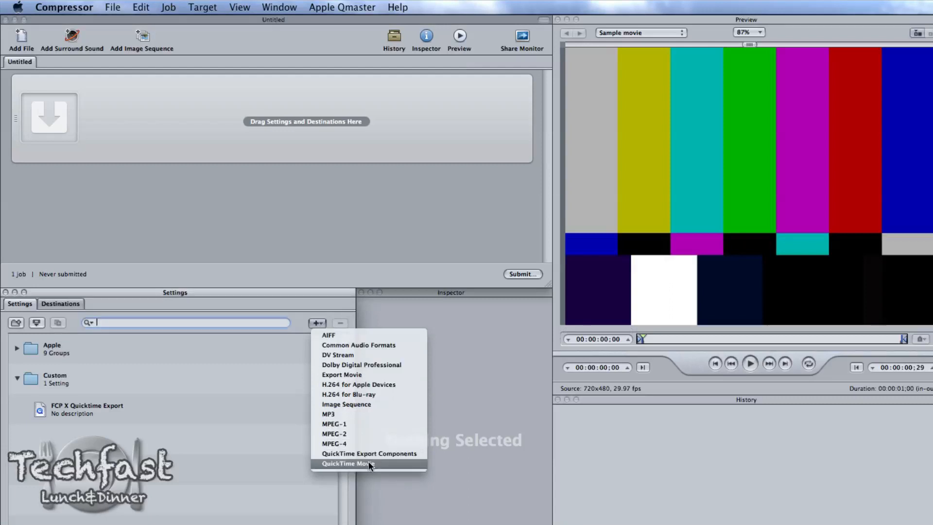
pyautogui.click(347, 463)
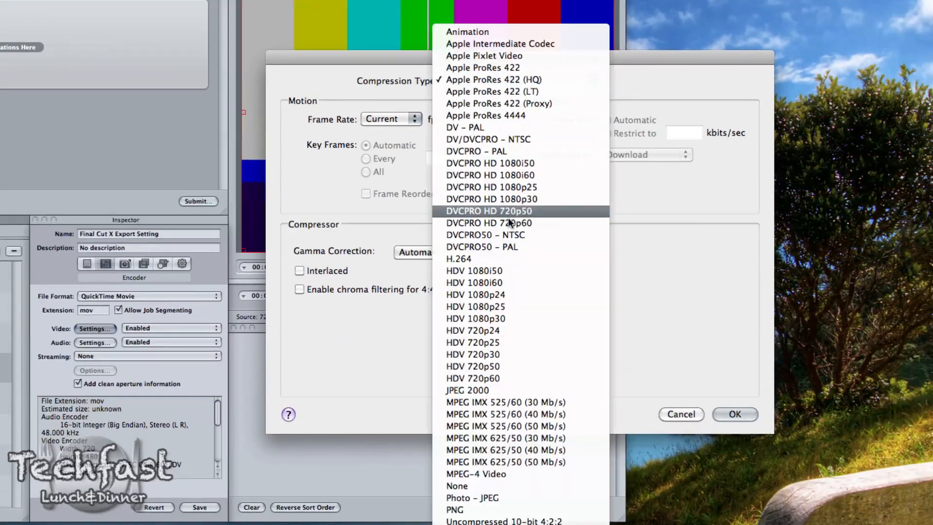
# - Set video compression to H.264 with Quality lowered to Medium, and confirm
pyautogui.click(458, 258)
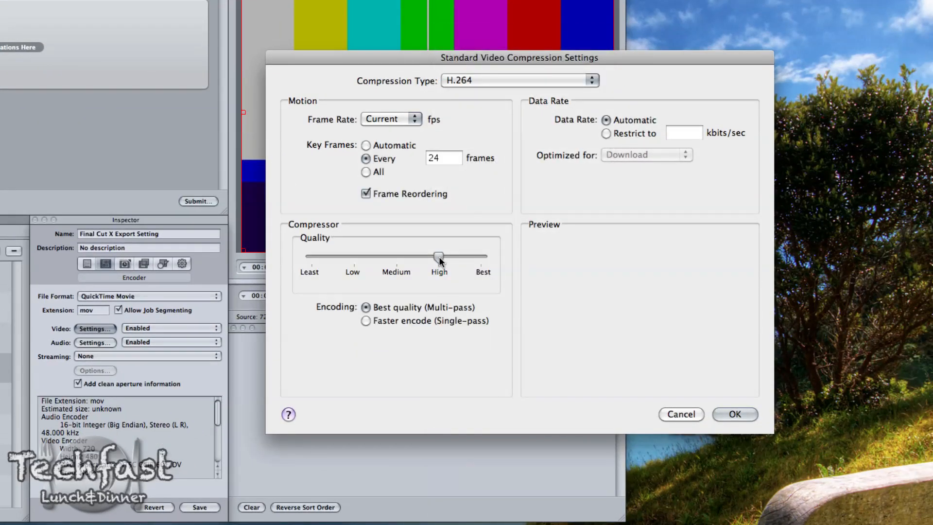
pyautogui.moveTo(439, 256); pyautogui.dragTo(434, 257)
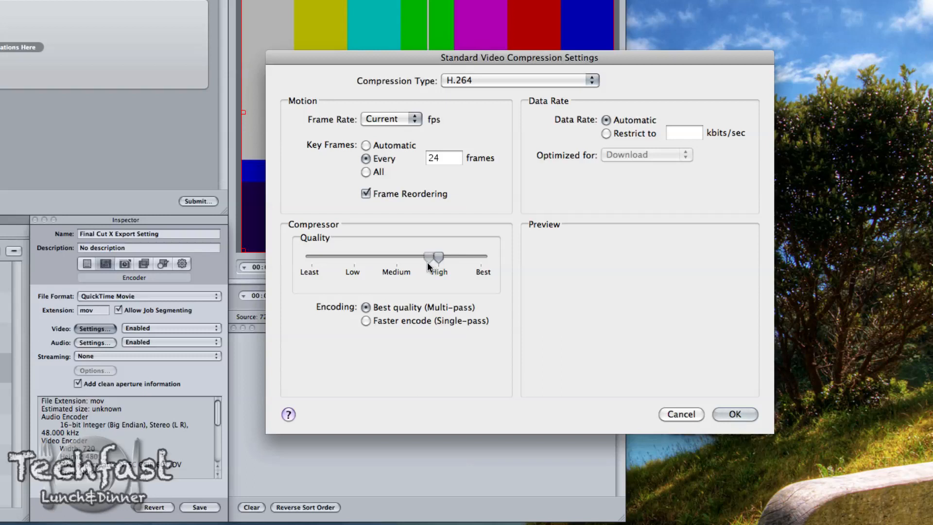
pyautogui.moveTo(436, 258); pyautogui.dragTo(404, 257)
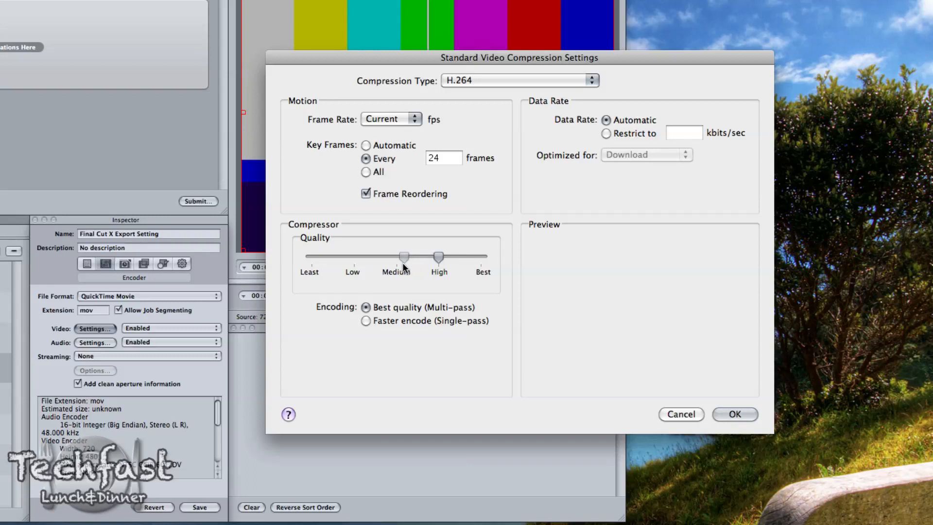
pyautogui.click(734, 414)
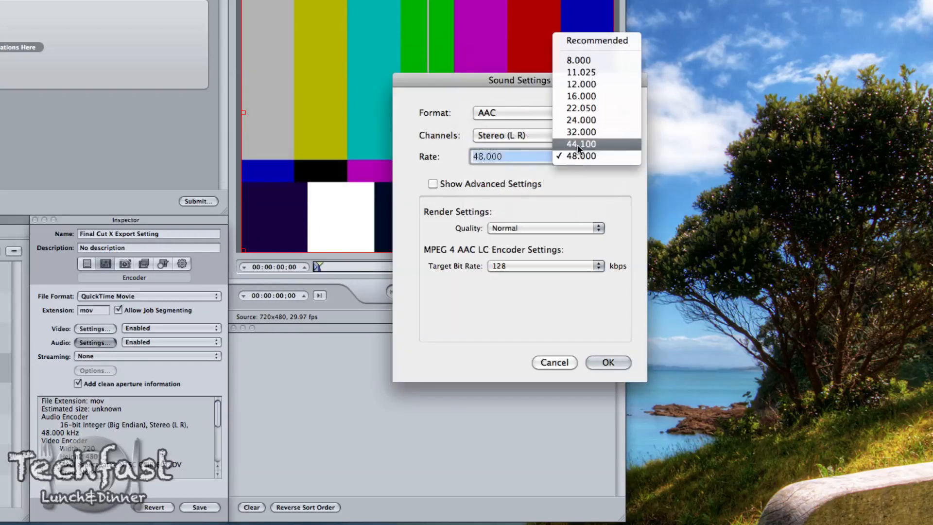
# - Set the audio to AAC stereo, 44.1 kHz, Best quality, 256 kbps, and confirm
pyautogui.click(580, 144)
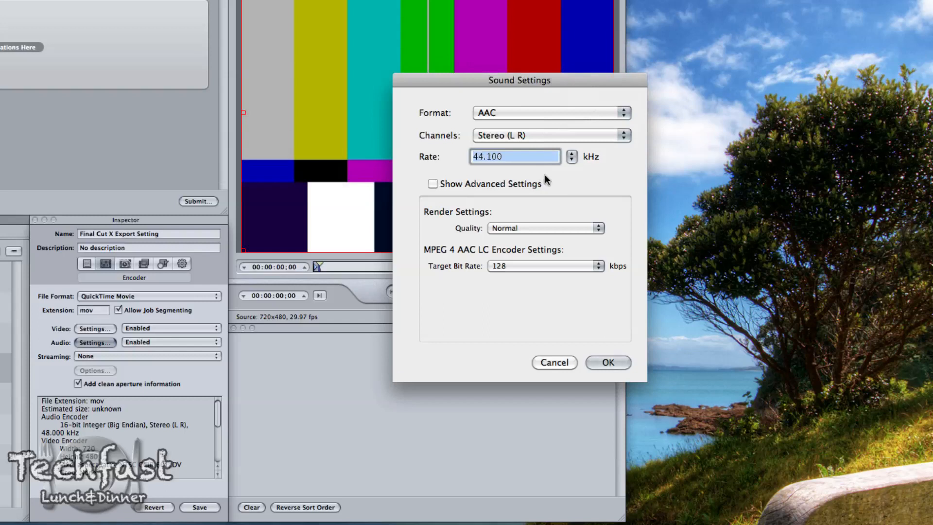
pyautogui.click(542, 227)
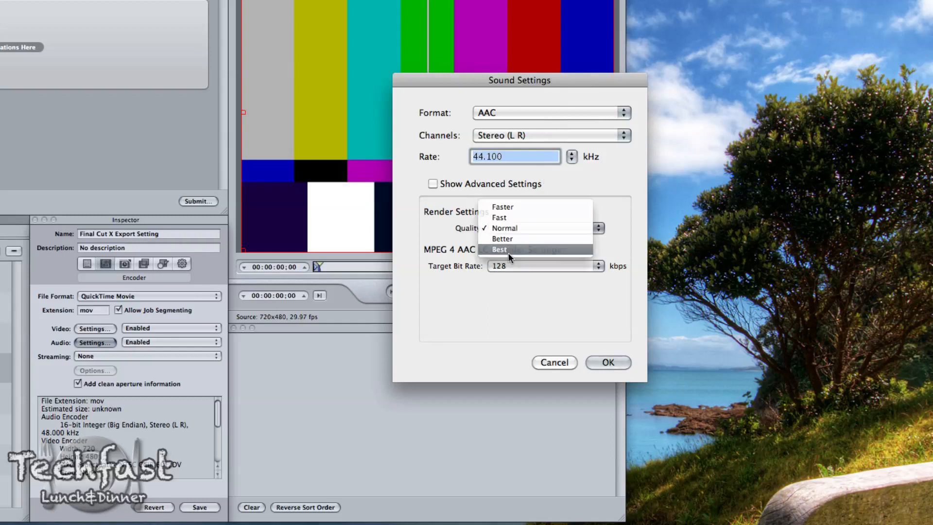
pyautogui.click(499, 248)
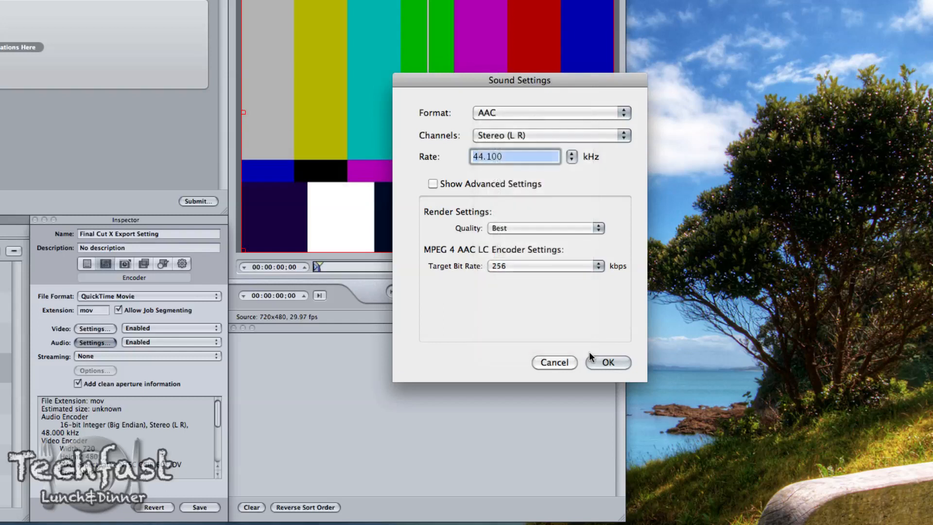
pyautogui.click(607, 362)
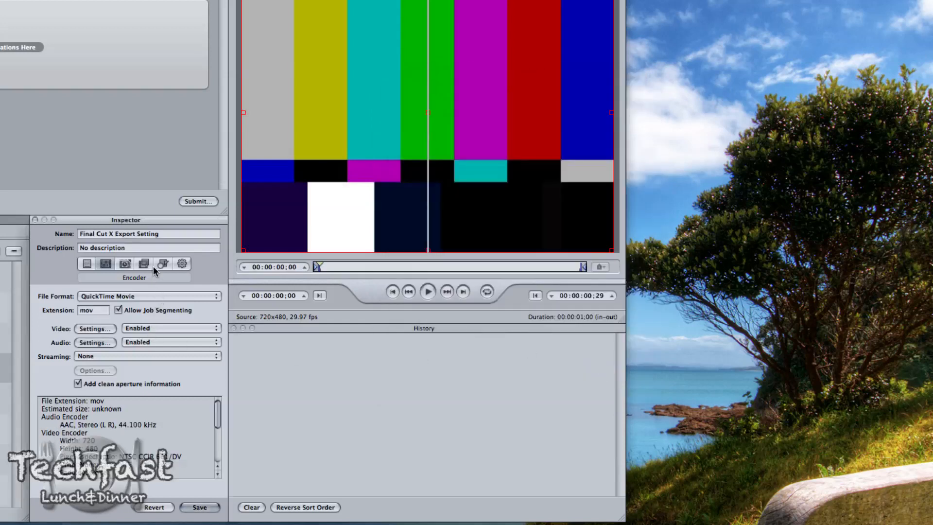
# - Set the Final Cut X Export Setting frame size to 1920x1080 and save the preset
pyautogui.click(162, 263)
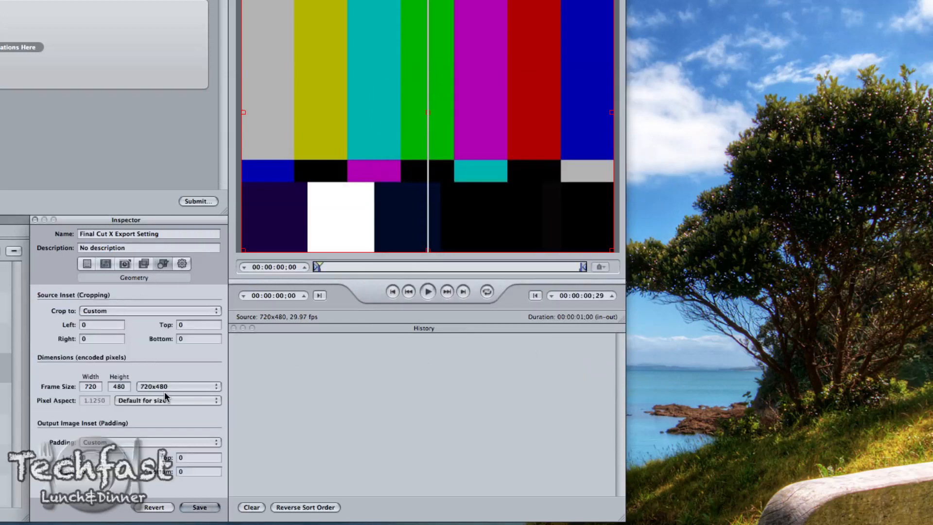
pyautogui.click(178, 386)
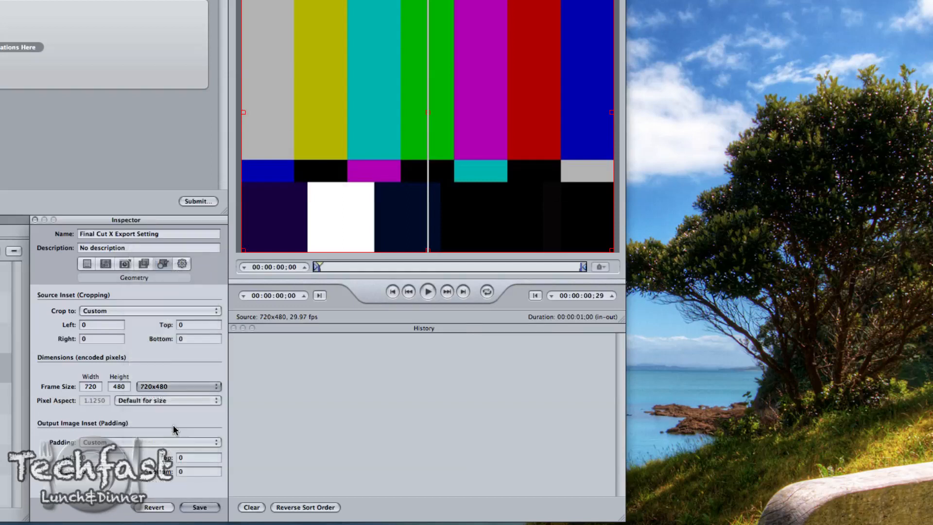
pyautogui.click(166, 386)
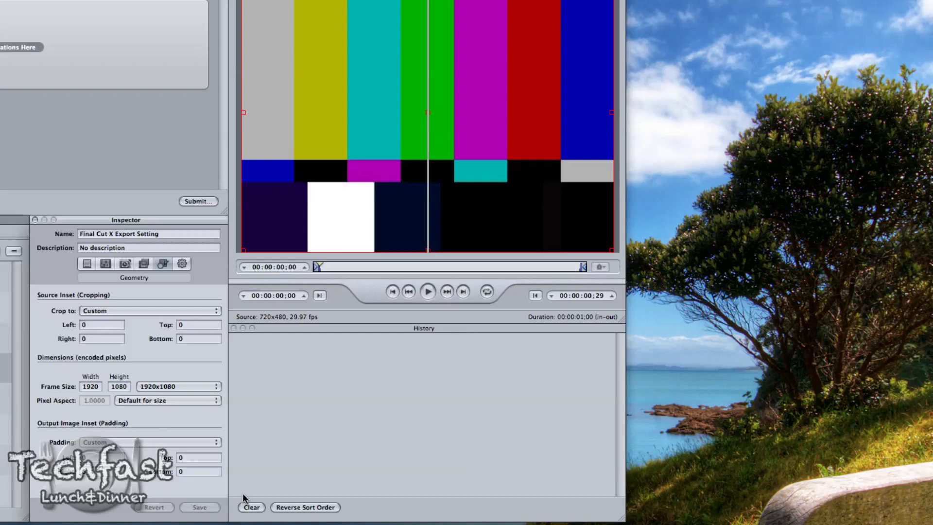
pyautogui.press('cmd+tab')
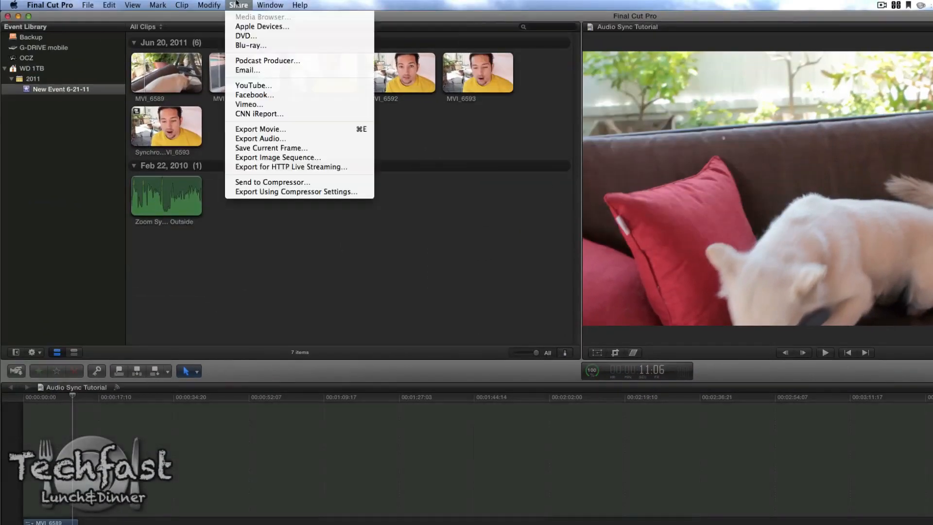
pyautogui.moveTo(260, 129)
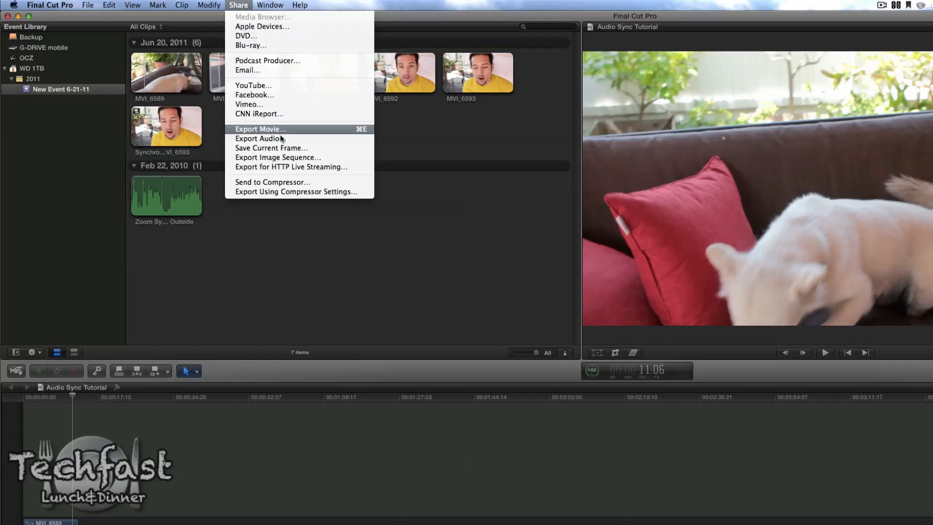
pyautogui.moveTo(297, 191)
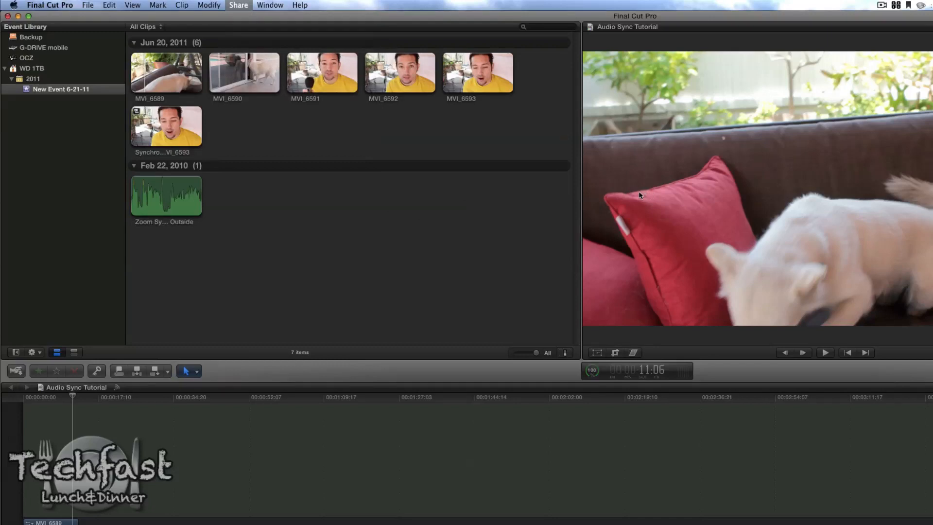
# - Export using Compressor Settings, choosing the custom Final Cut X Export Setting preset
pyautogui.click(238, 5)
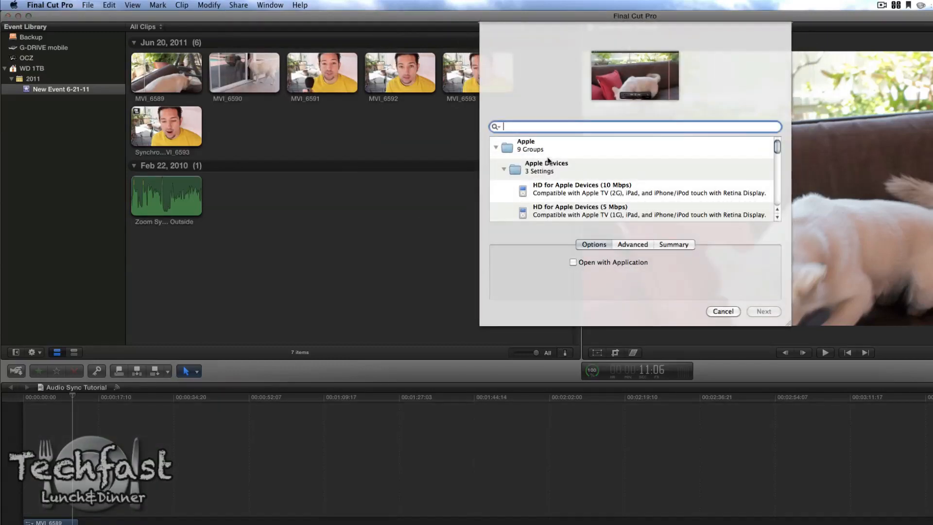
pyautogui.scroll(-3)
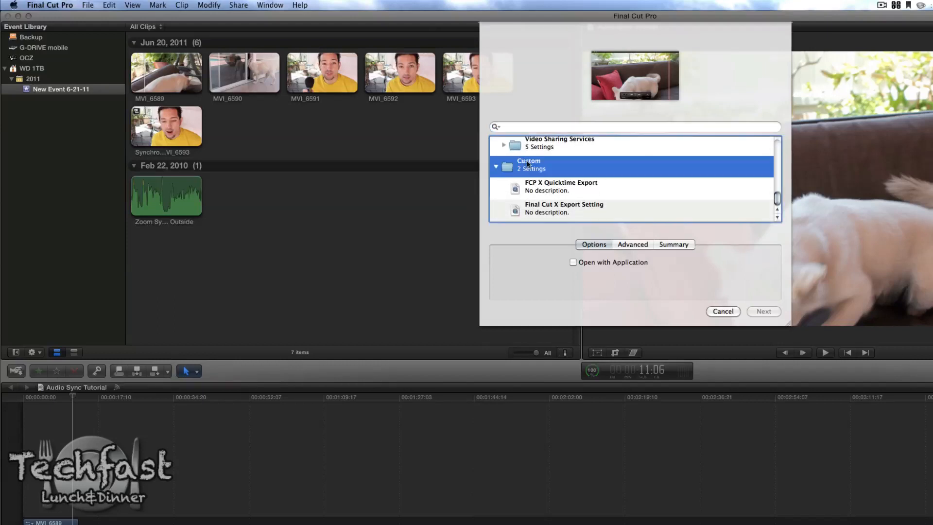
pyautogui.click(572, 262)
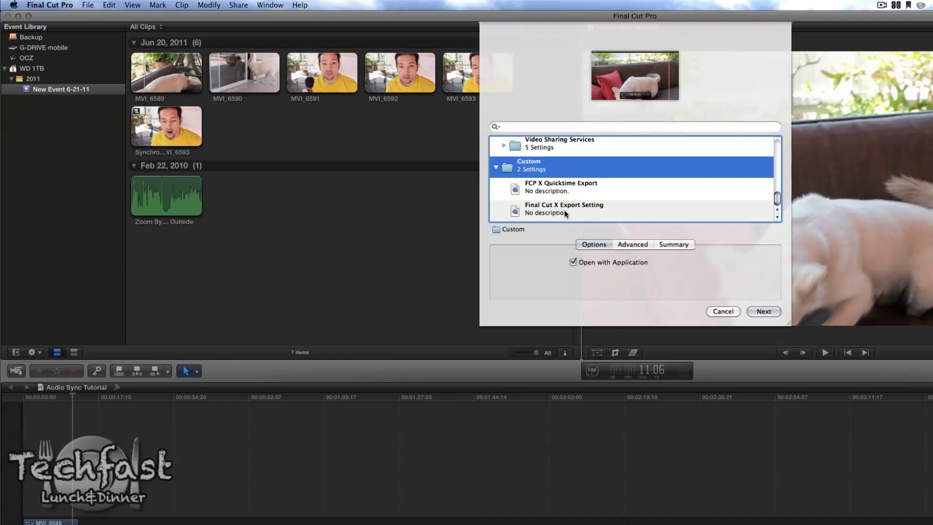
pyautogui.click(563, 209)
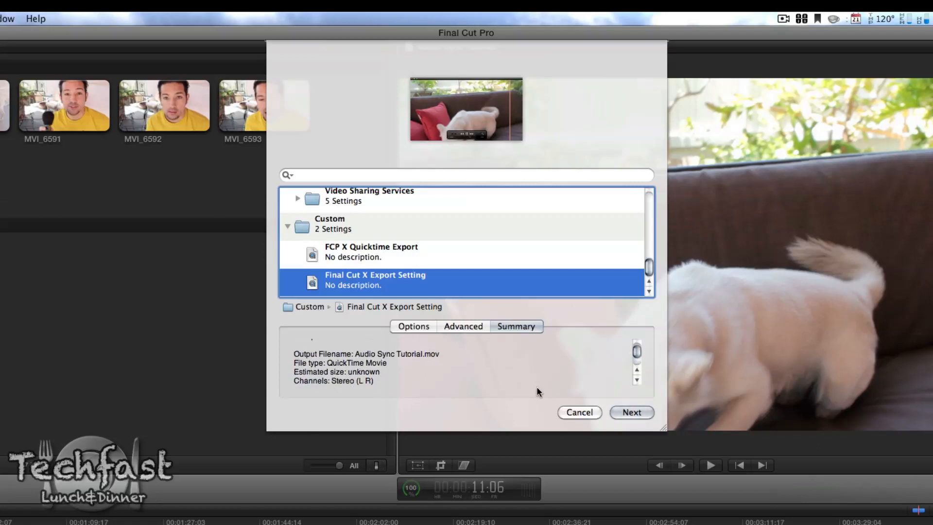
# - Save the export to the Desktop as 'Test 2'
pyautogui.click(631, 412)
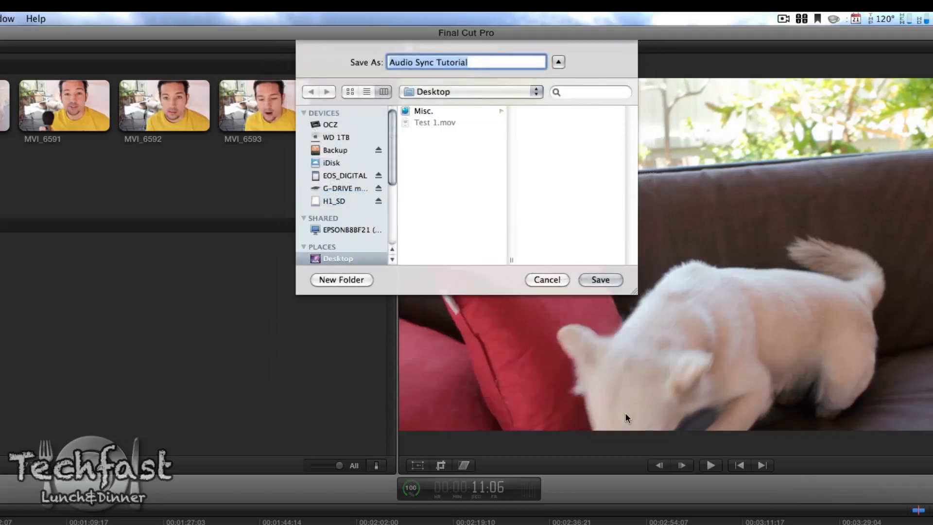
pyautogui.moveTo(577, 262)
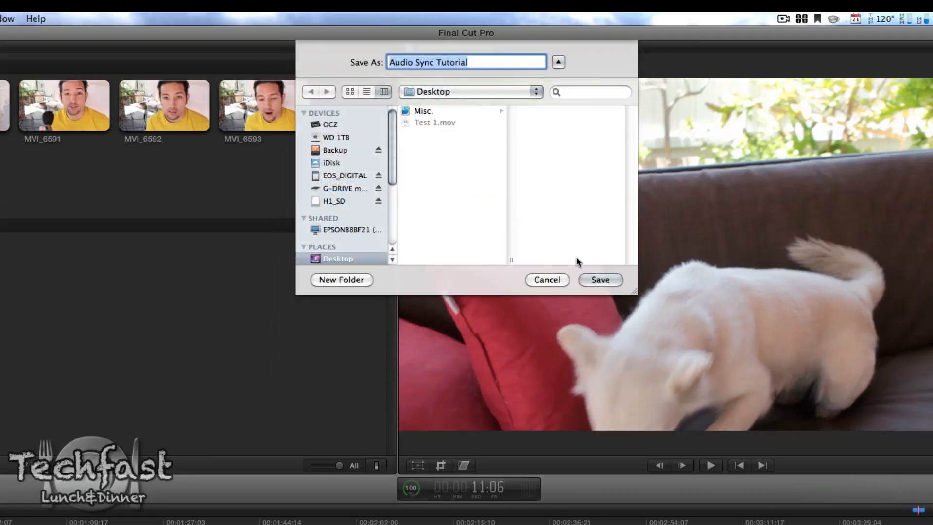
pyautogui.write('Test 2')
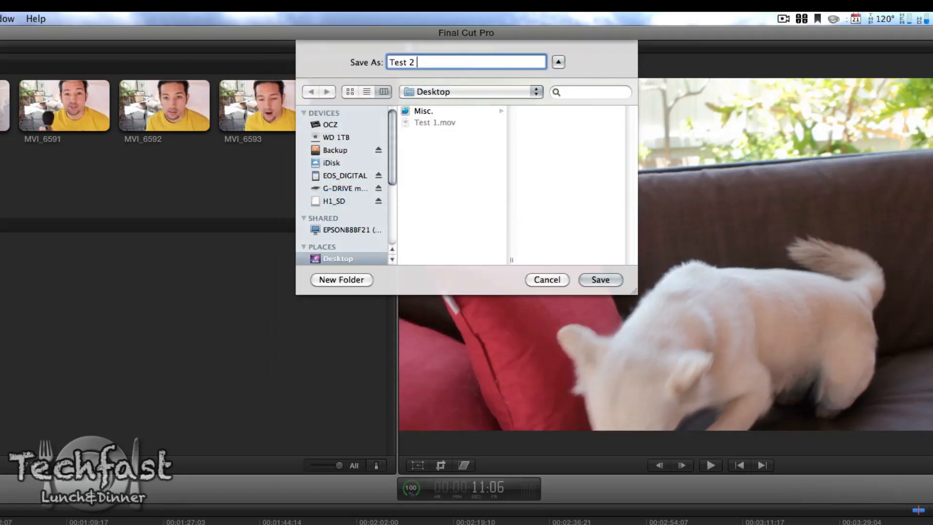
pyautogui.click(599, 279)
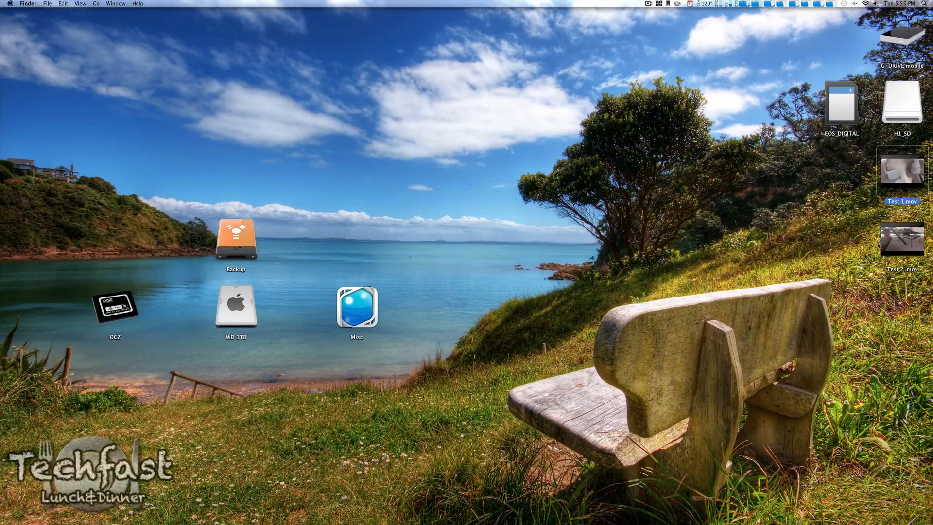
# - Open Get Info for Test 1.mov (20.6 MB) and Test 2 .mov (8.6 MB)
pyautogui.rightClick(900, 170)
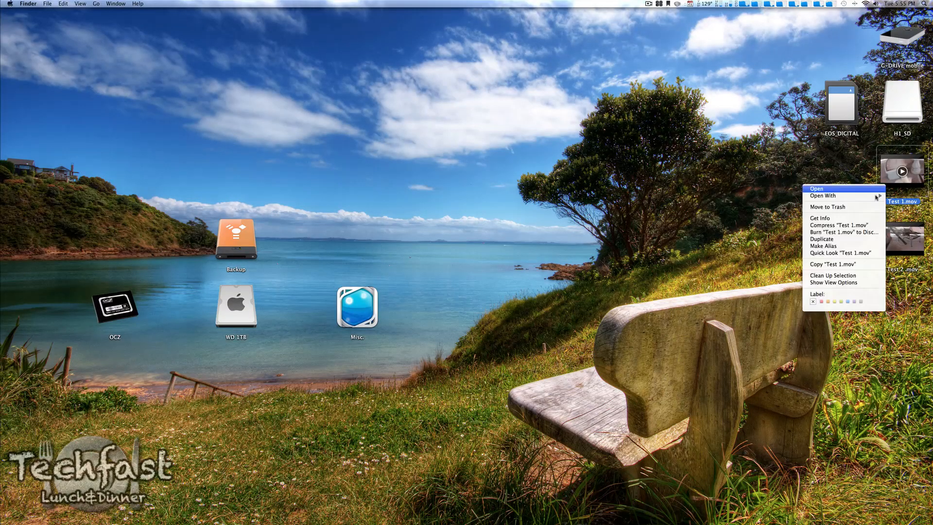
pyautogui.click(819, 217)
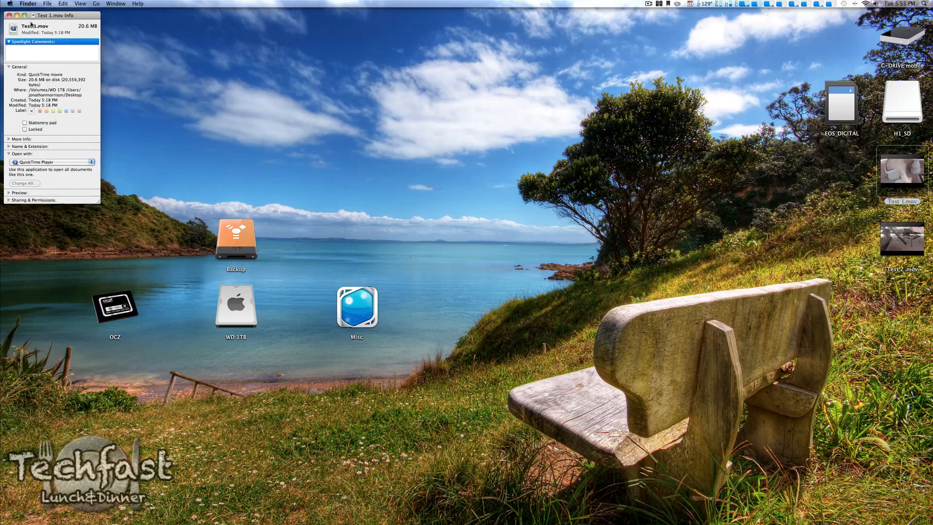
pyautogui.rightClick(902, 239)
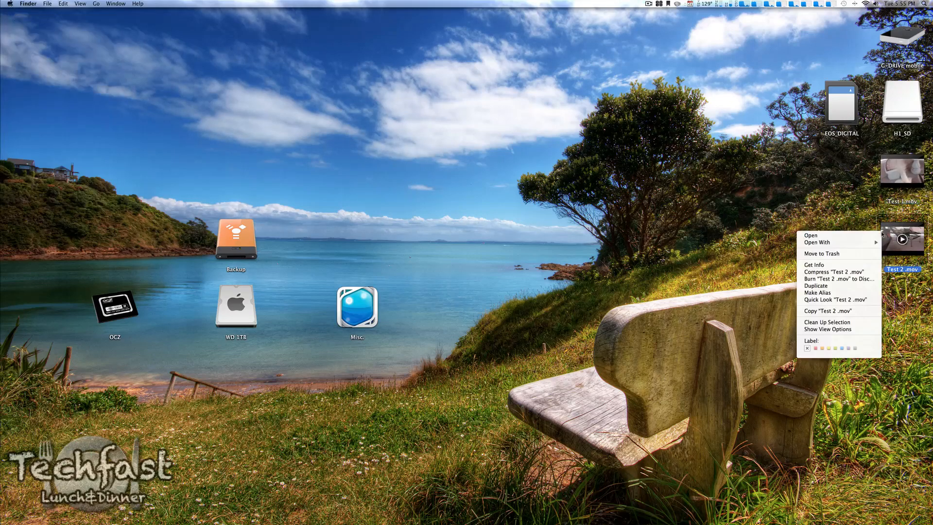
pyautogui.click(813, 264)
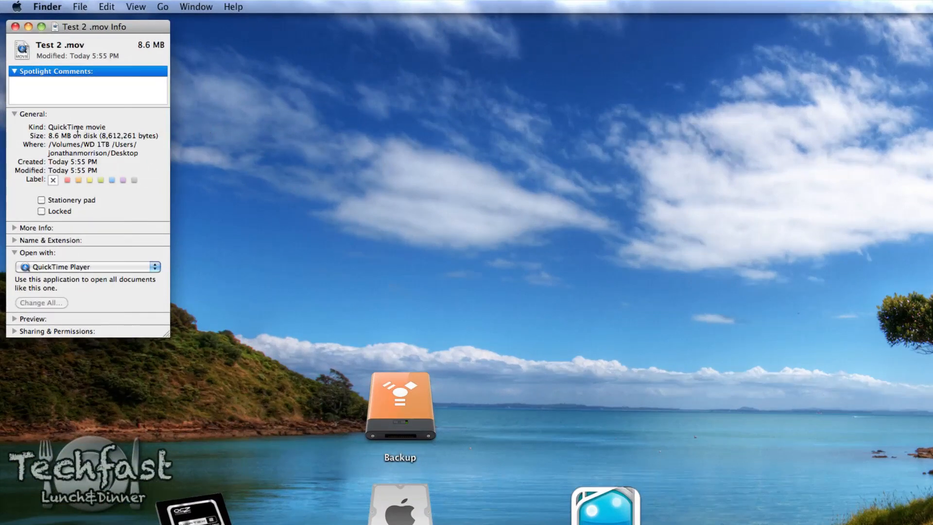
pyautogui.moveTo(64, 144)
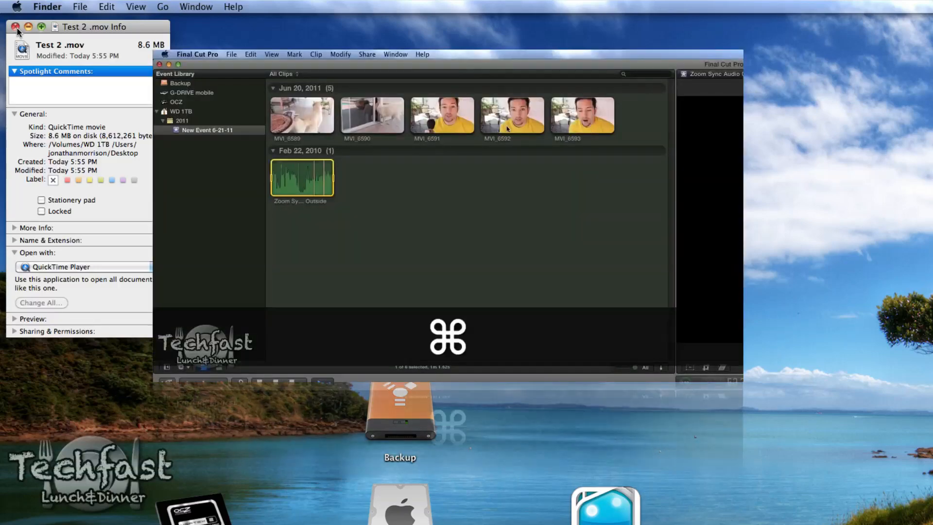
# - Bring Final Cut Pro X's Event Library back to the front
pyautogui.click(582, 114)
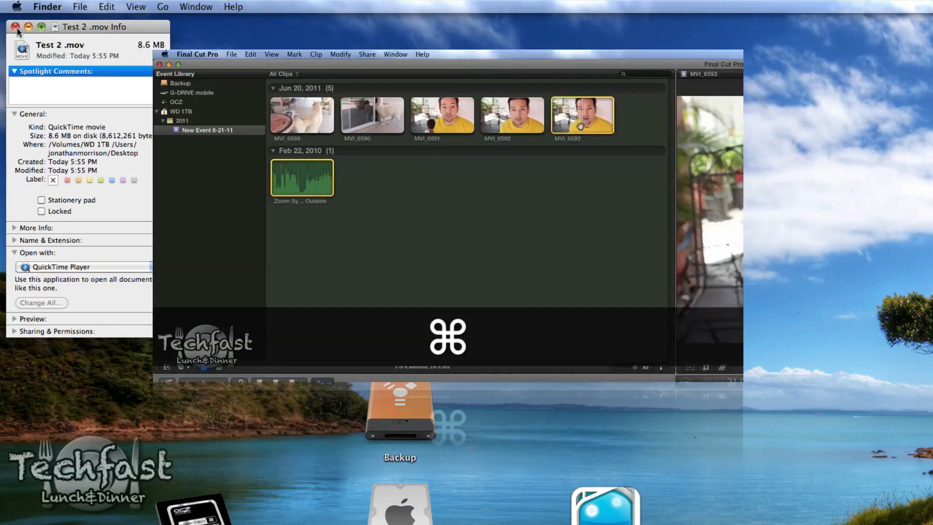